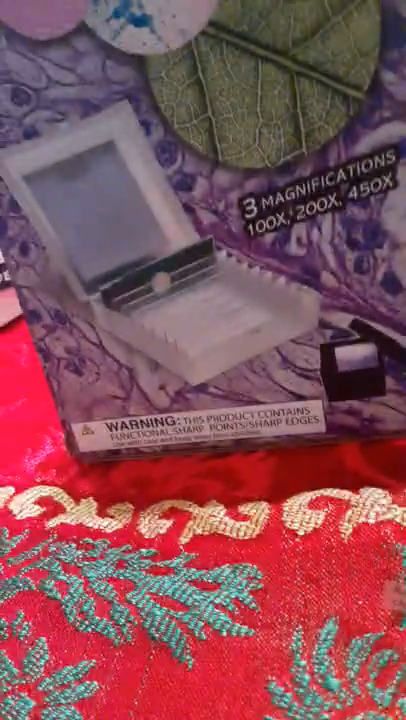
mouse_move(203, 360)
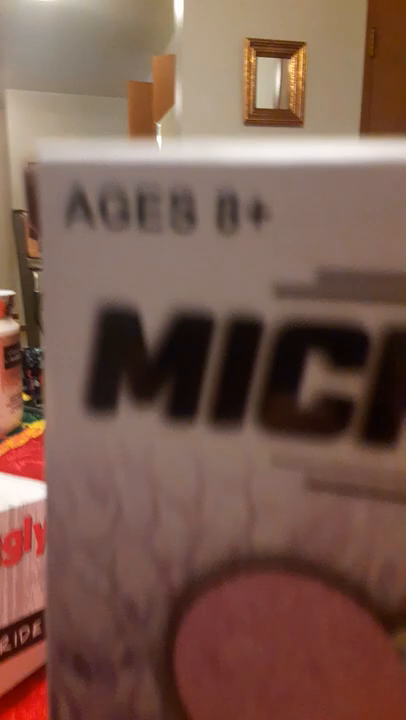